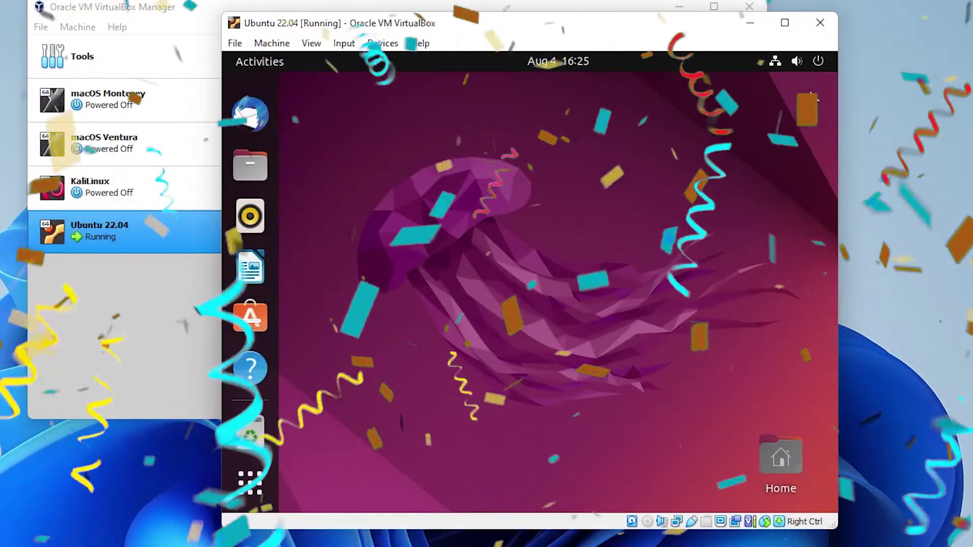
Adjust the VirtualBox view mode, then launch Terminal from Show Applications
{"action": "left_click", "coordinate": [310, 43]}
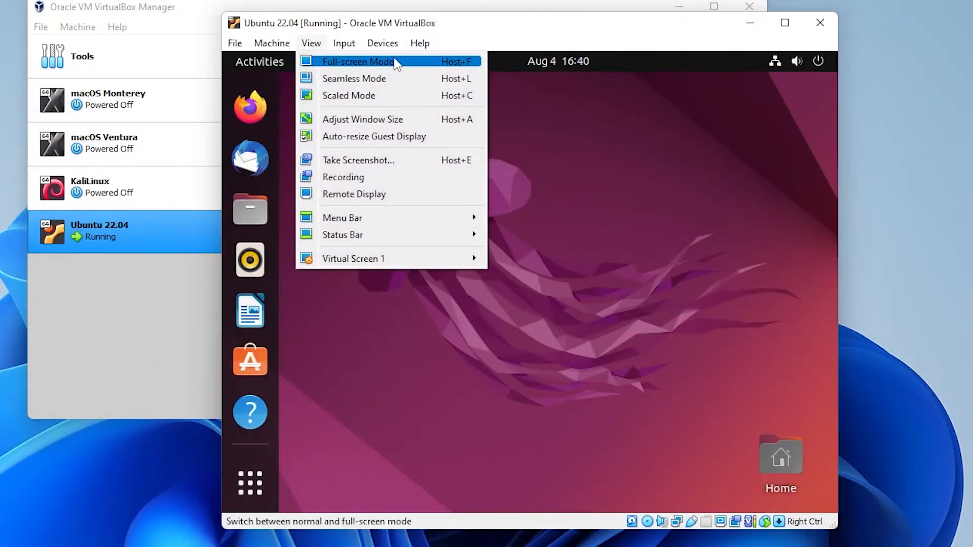
{"action": "left_click", "coordinate": [358, 61]}
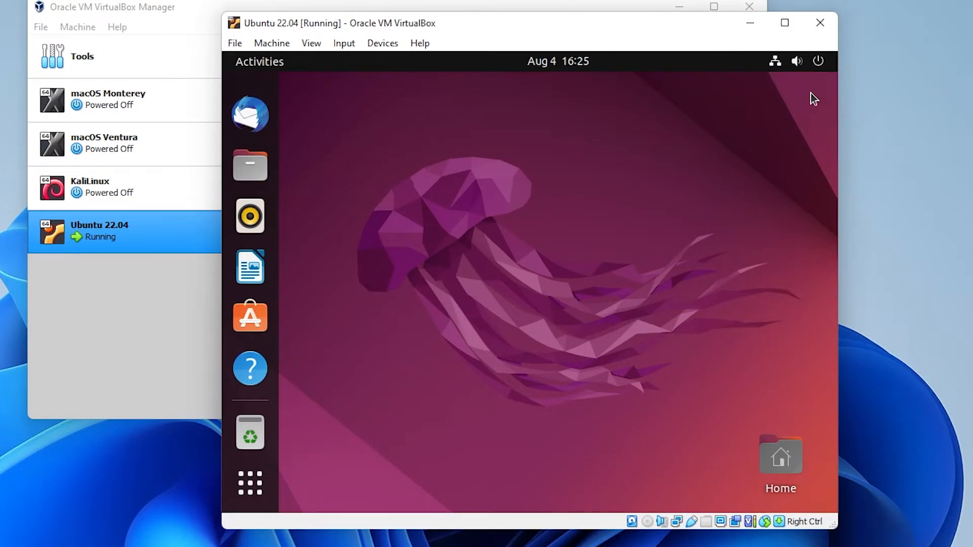
{"action": "mouse_move", "coordinate": [439, 364]}
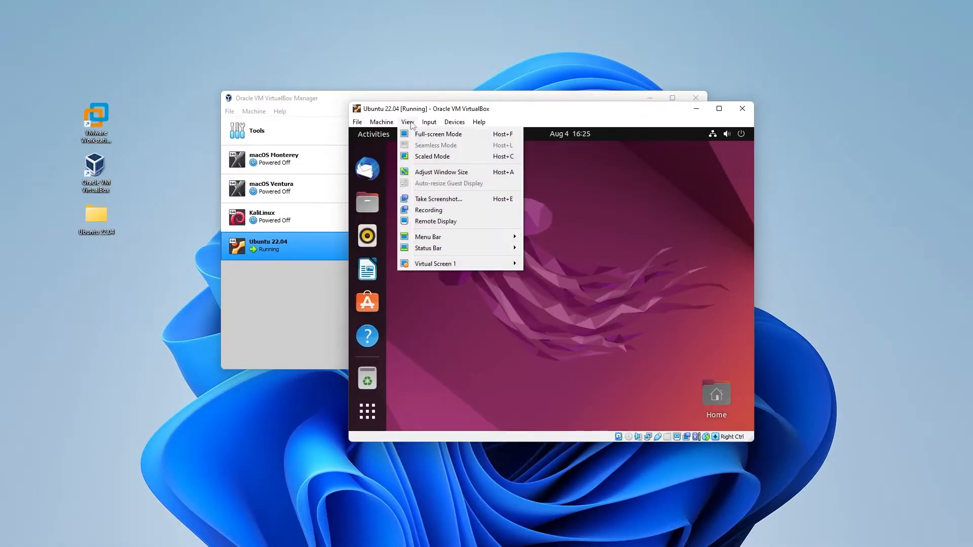
{"action": "mouse_move", "coordinate": [438, 134]}
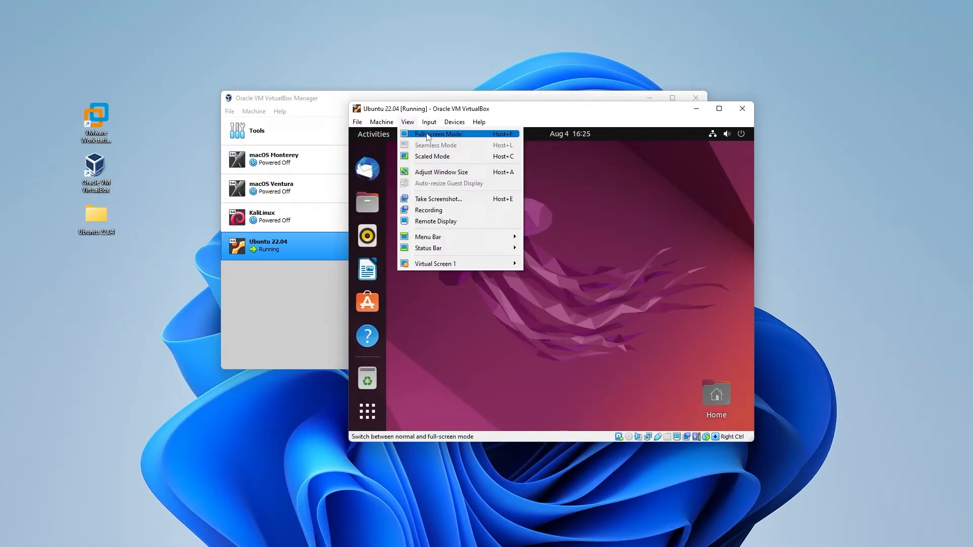
{"action": "left_click", "coordinate": [439, 133]}
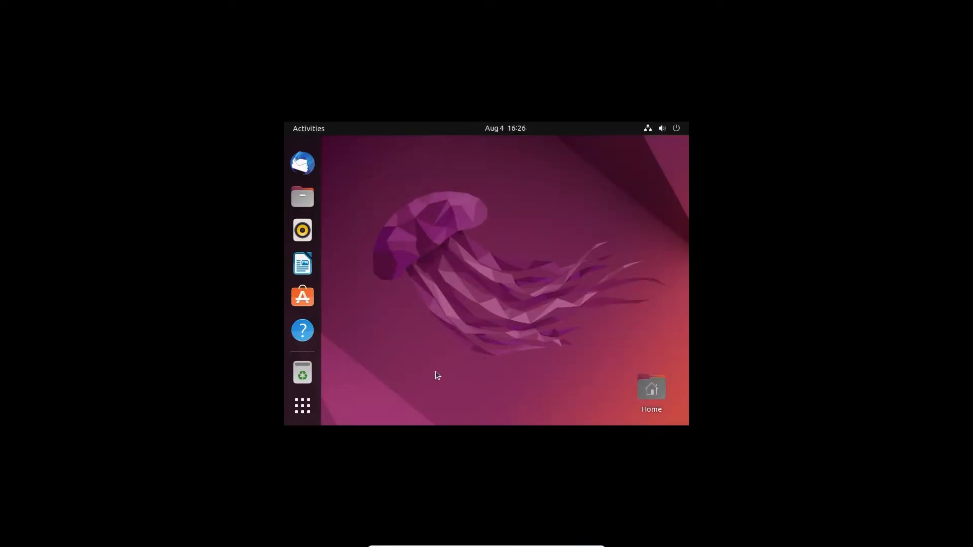
{"action": "mouse_move", "coordinate": [625, 296]}
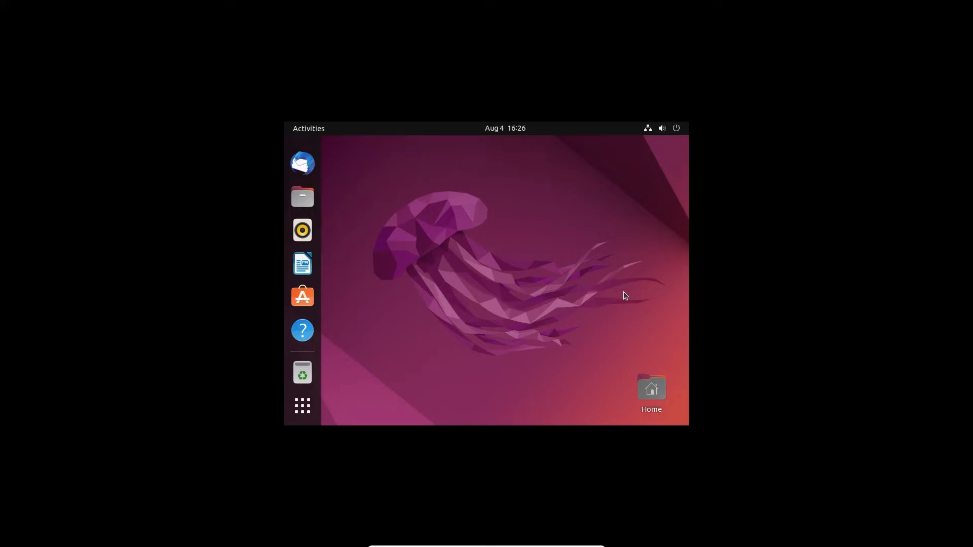
{"action": "mouse_move", "coordinate": [588, 473]}
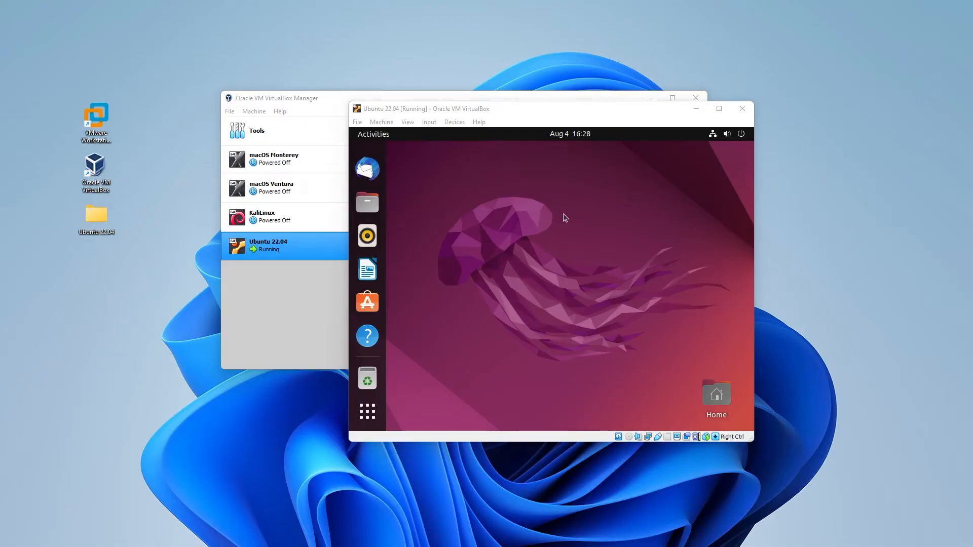
{"action": "mouse_move", "coordinate": [559, 243]}
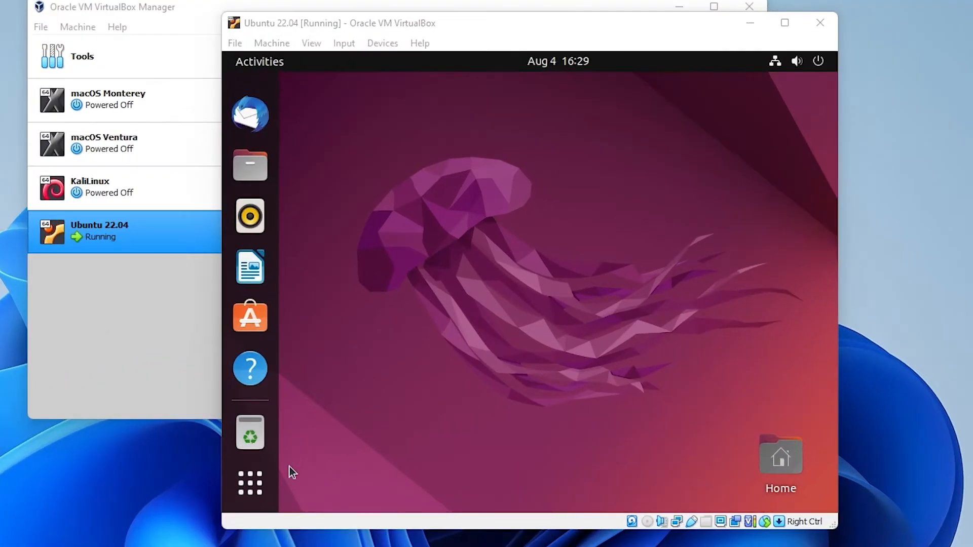
{"action": "left_click", "coordinate": [249, 483]}
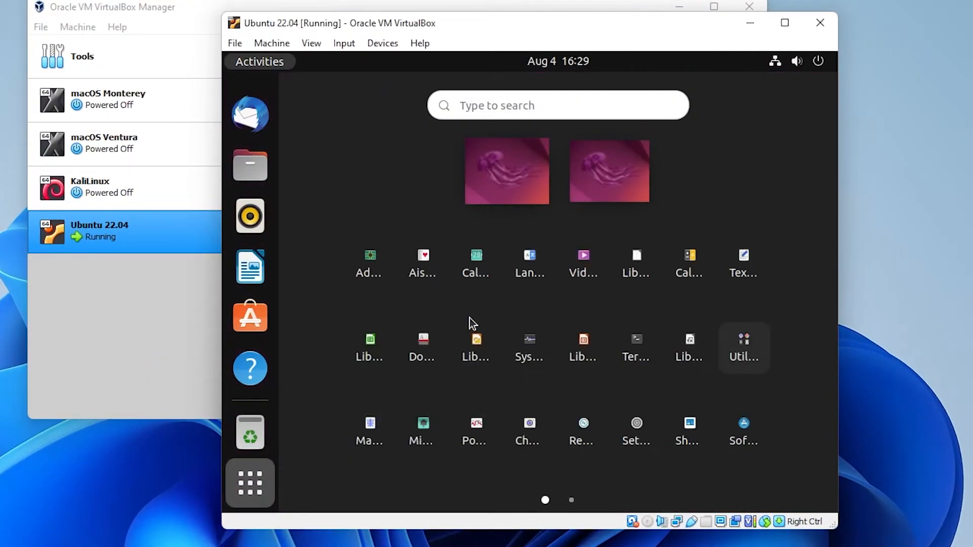
{"action": "mouse_move", "coordinate": [636, 348]}
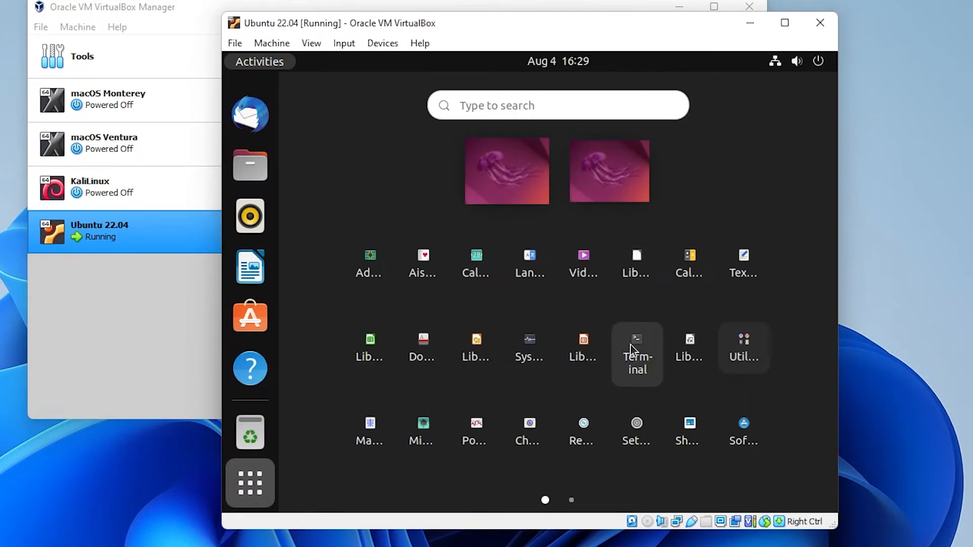
{"action": "mouse_move", "coordinate": [648, 353]}
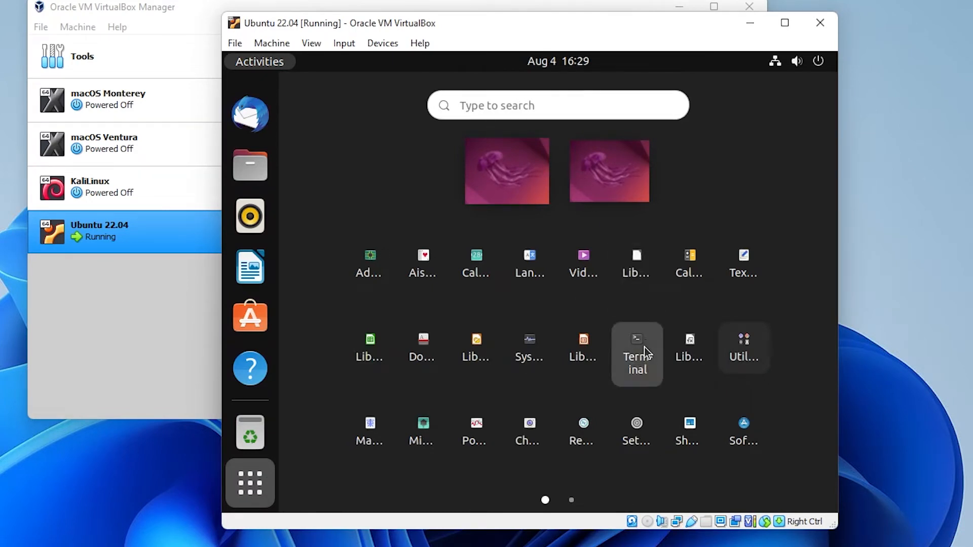
{"action": "left_click", "coordinate": [636, 355]}
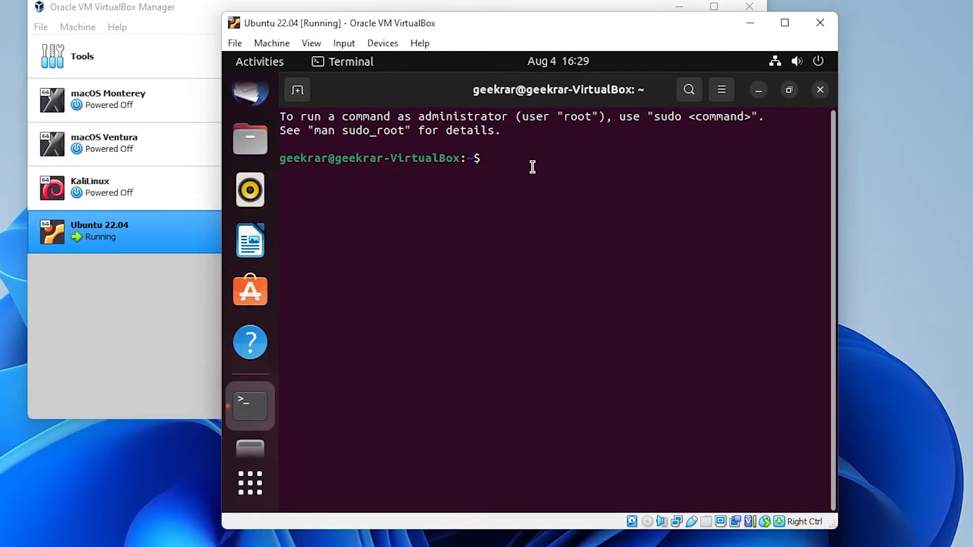
Run sudo apt update, install build-essential and linux-headers-$(uname -r), then close Terminal
{"action": "type", "text": "sudo"}
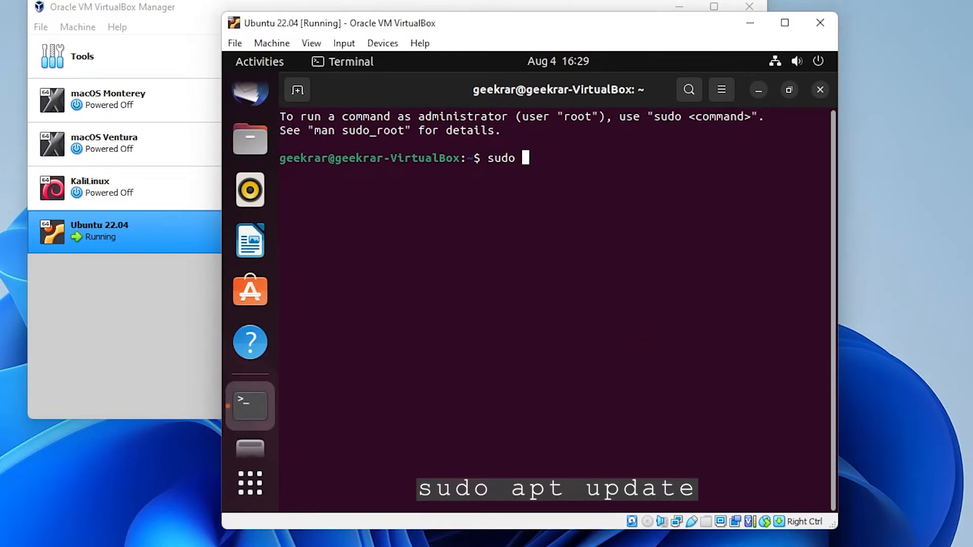
{"action": "type", "text": "apt update"}
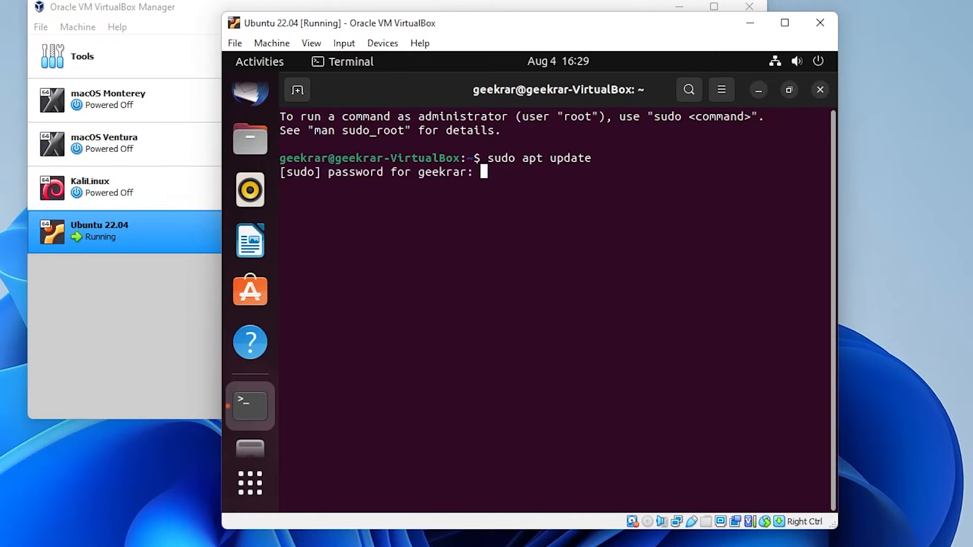
{"action": "mouse_move", "coordinate": [250, 342]}
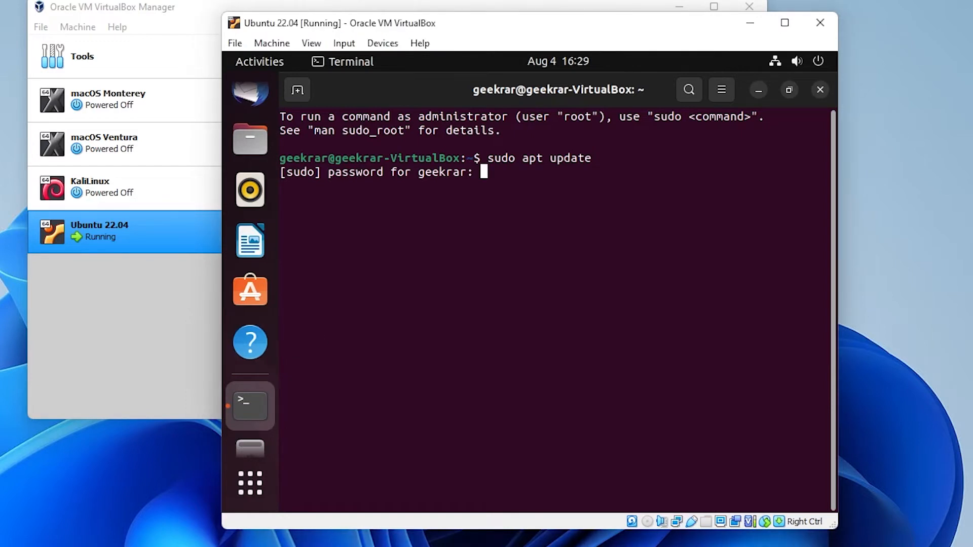
{"action": "key", "text": "Return"}
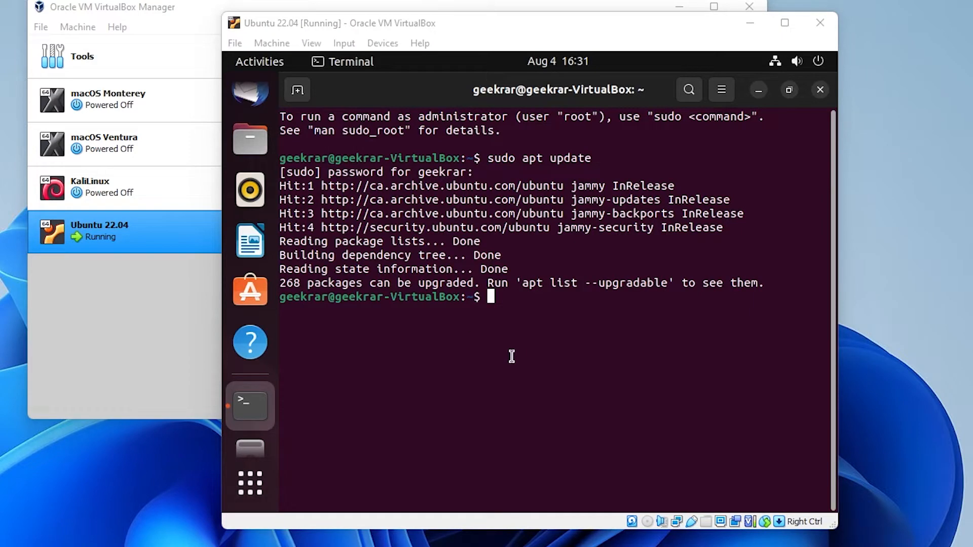
{"action": "type", "text": "sudo apt install -y build-essential linux-headers-$(uname -r)"}
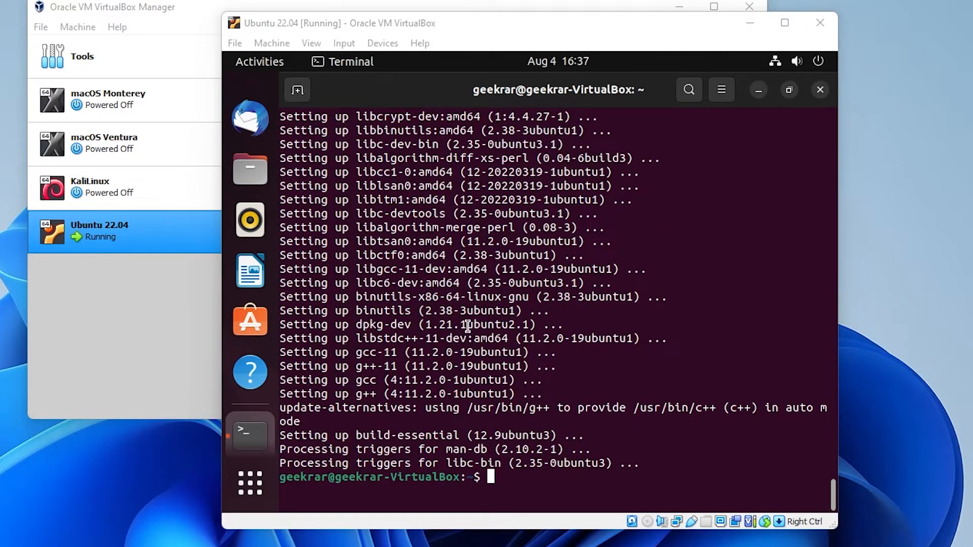
{"action": "left_click", "coordinate": [819, 90]}
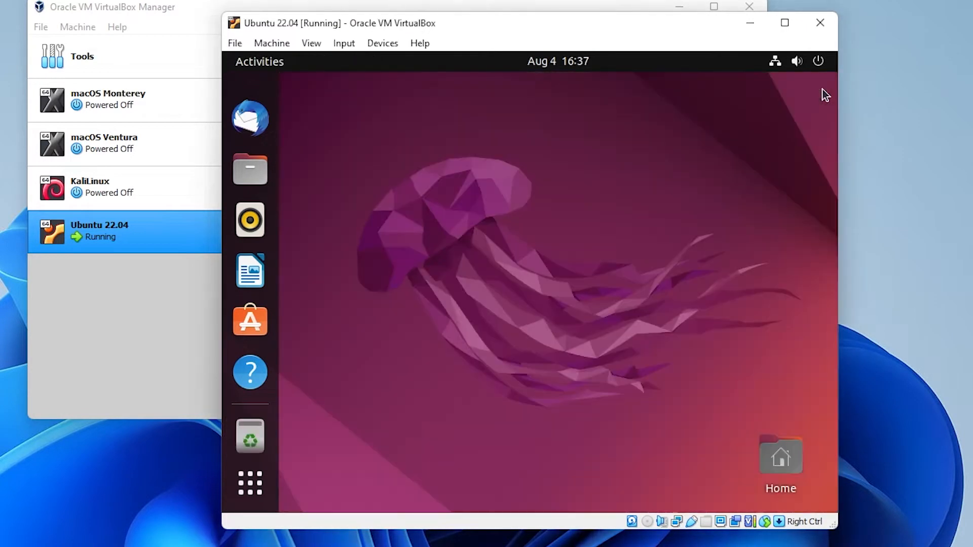
{"action": "mouse_move", "coordinate": [387, 53]}
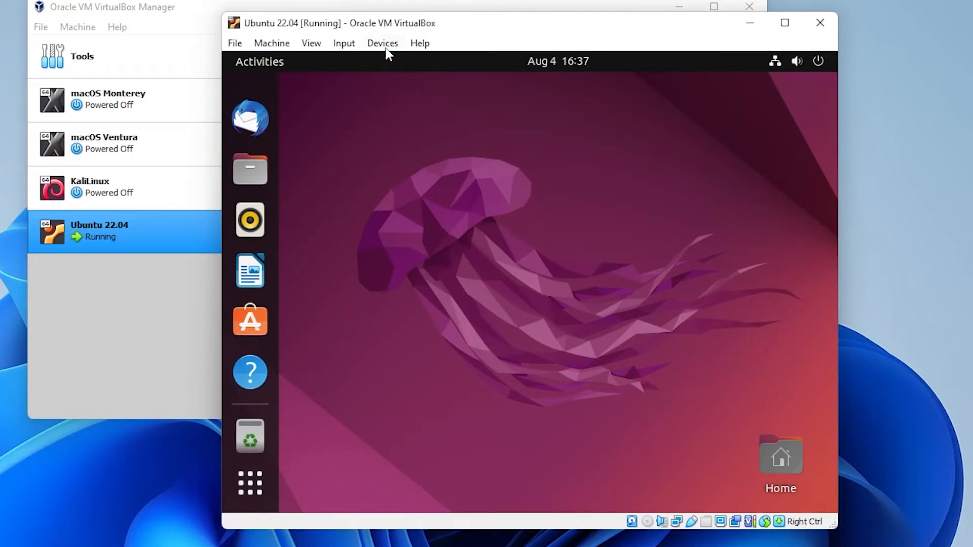
Insert the Guest Additions CD image from Devices so VBox_GAs_6.1.34 opens in Files
{"action": "left_click", "coordinate": [382, 42]}
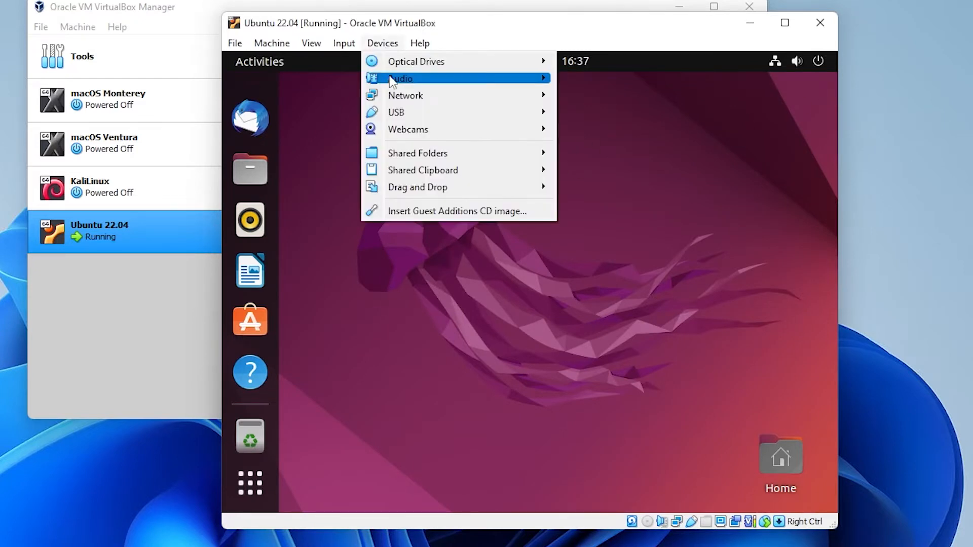
{"action": "mouse_move", "coordinate": [455, 210]}
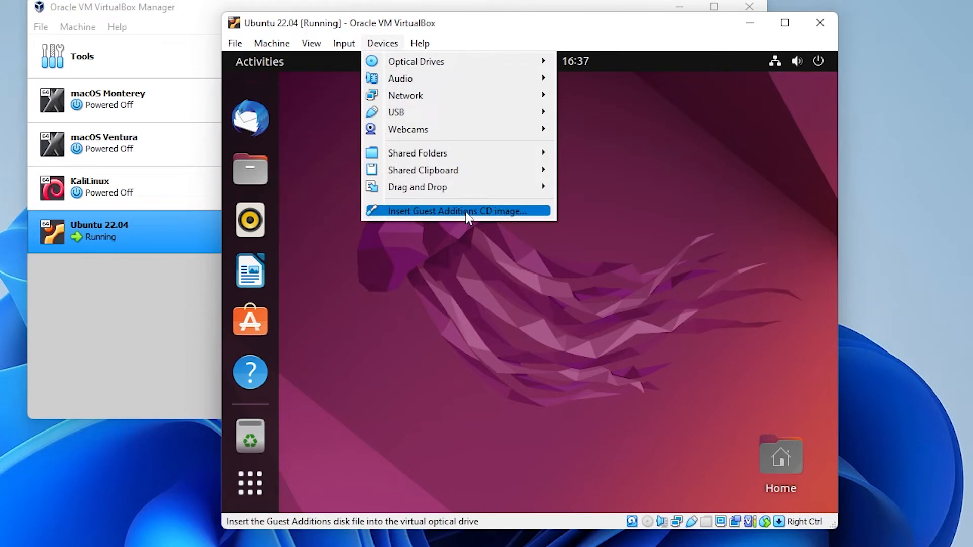
{"action": "left_click", "coordinate": [456, 211]}
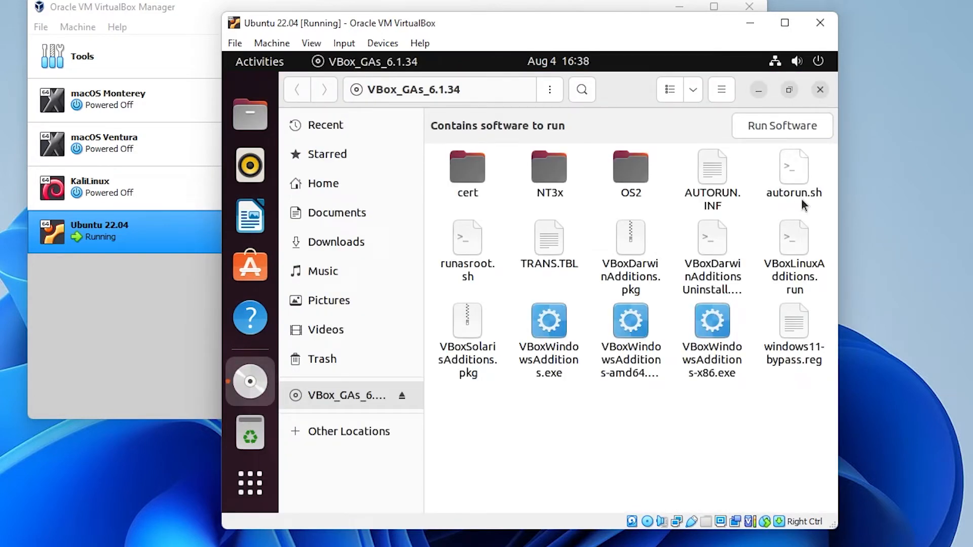
Run autorun.sh as a program with administrator authentication, then close the disc folder
{"action": "right_click", "coordinate": [793, 180]}
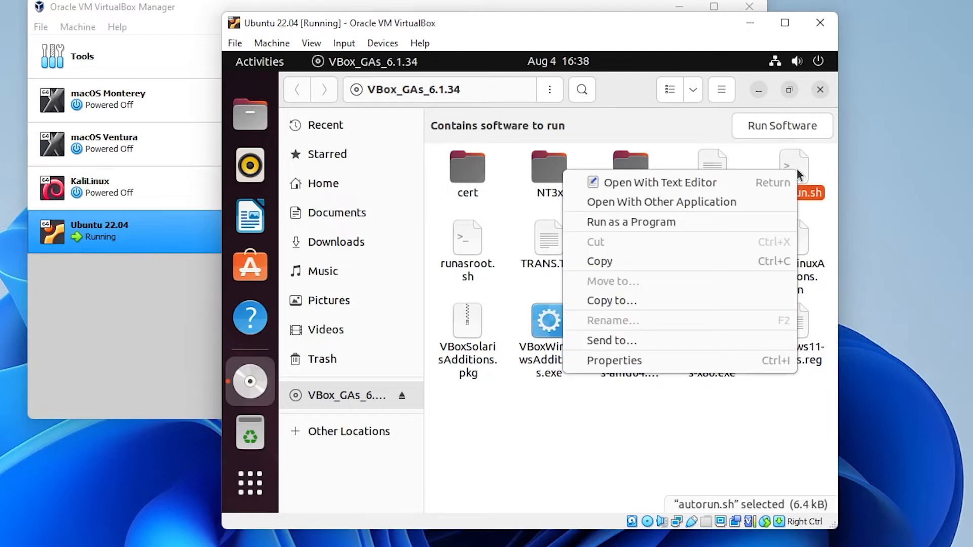
{"action": "mouse_move", "coordinate": [630, 222]}
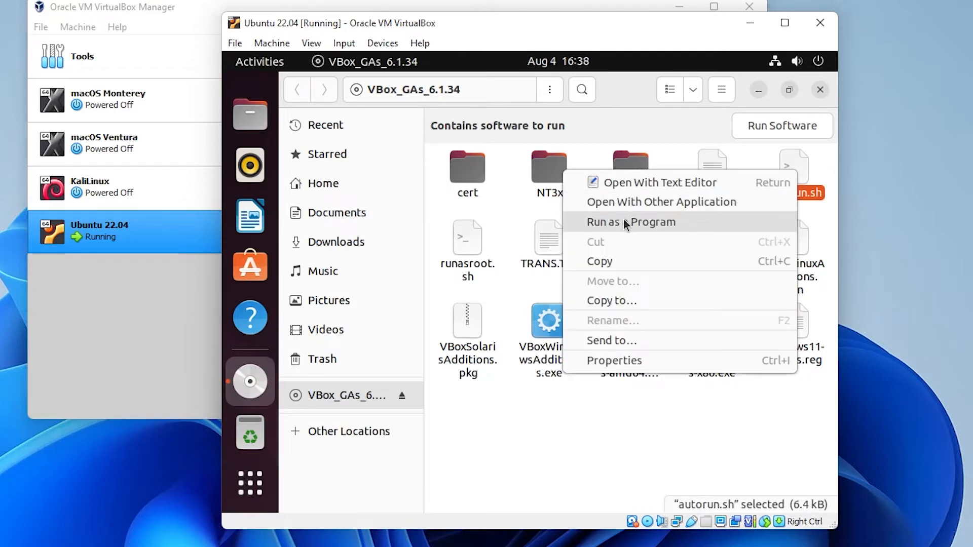
{"action": "left_click", "coordinate": [630, 222]}
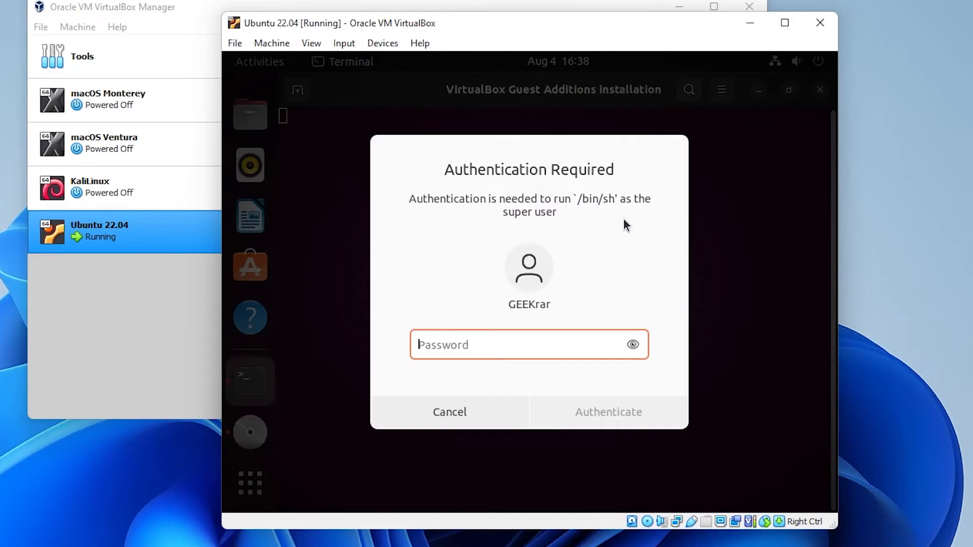
{"action": "mouse_move", "coordinate": [328, 26]}
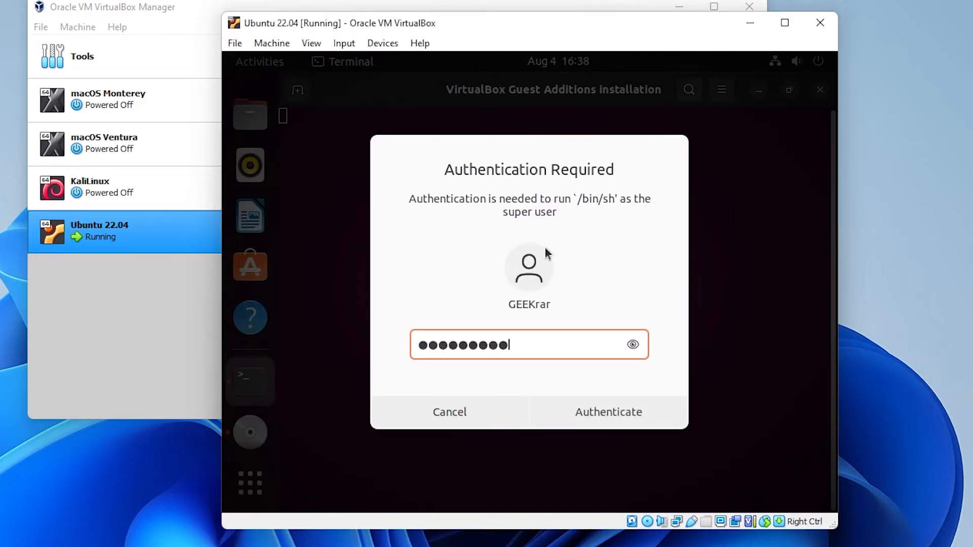
{"action": "left_click", "coordinate": [608, 411]}
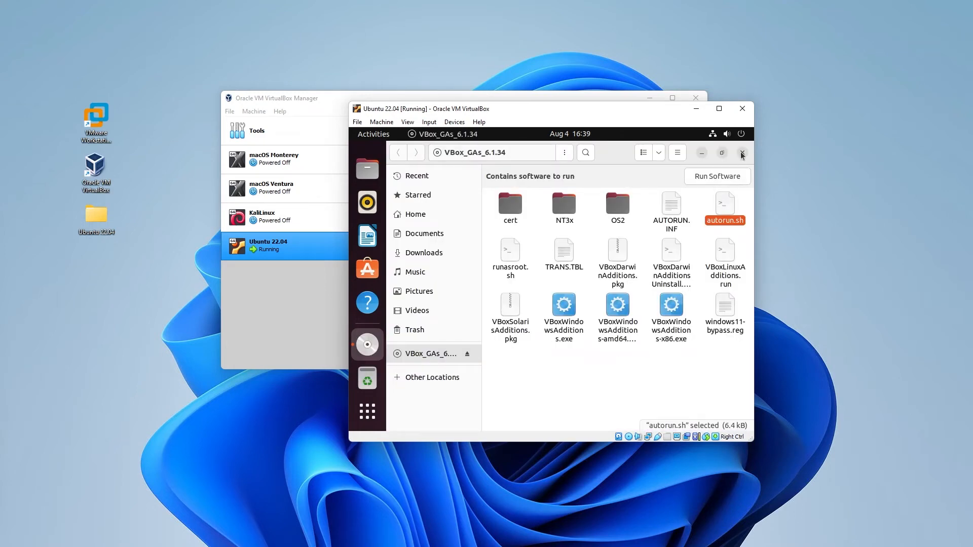
{"action": "left_click", "coordinate": [741, 153]}
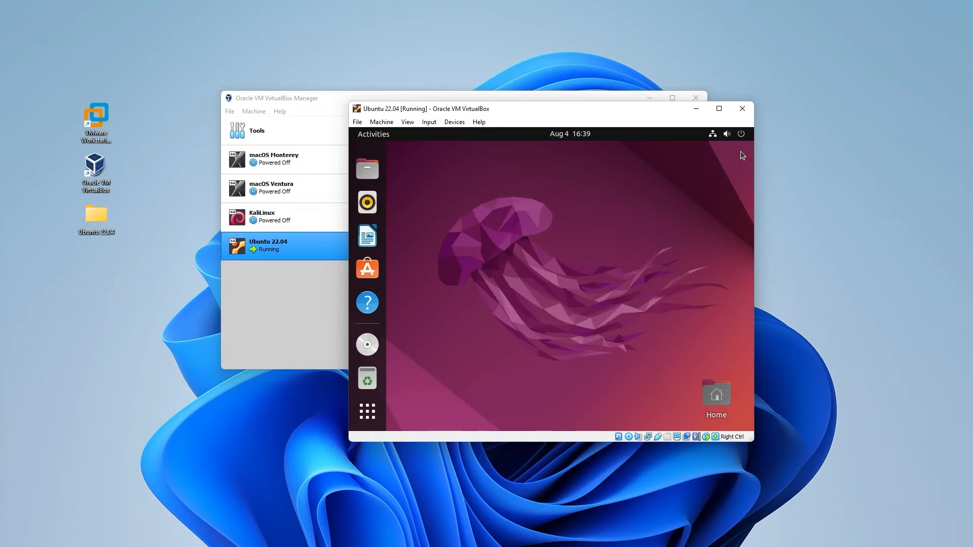
{"action": "mouse_move", "coordinate": [468, 256]}
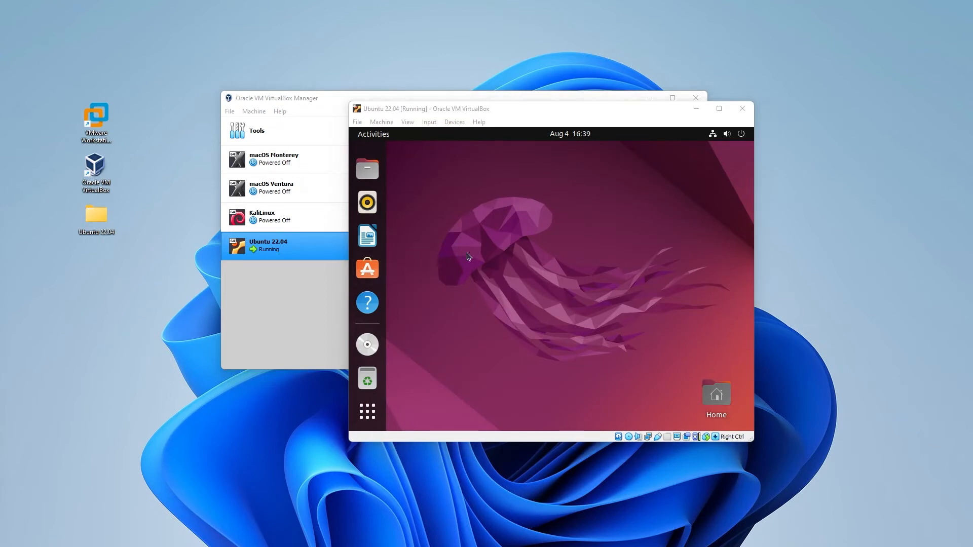
Restart Ubuntu from the system menu and log back in with the password
{"action": "left_click", "coordinate": [739, 134]}
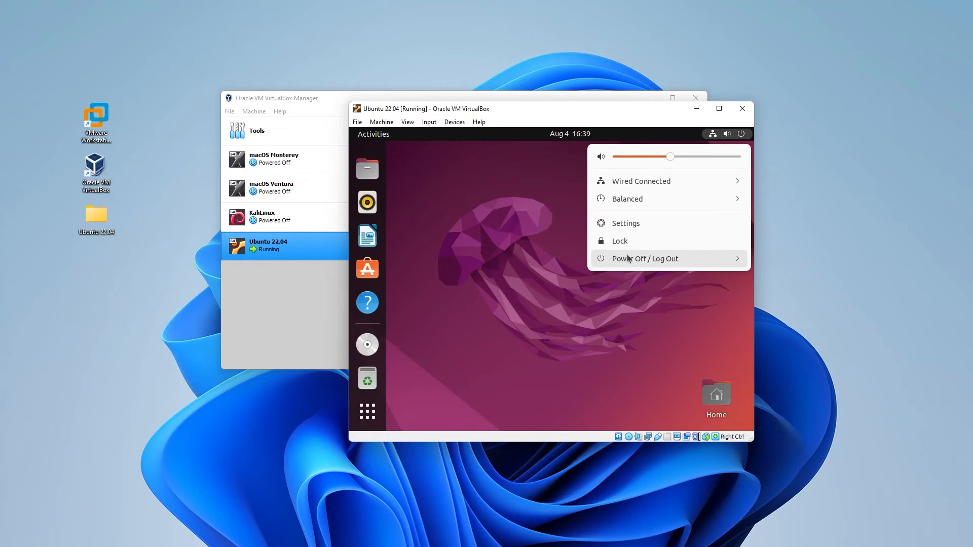
{"action": "mouse_move", "coordinate": [710, 264]}
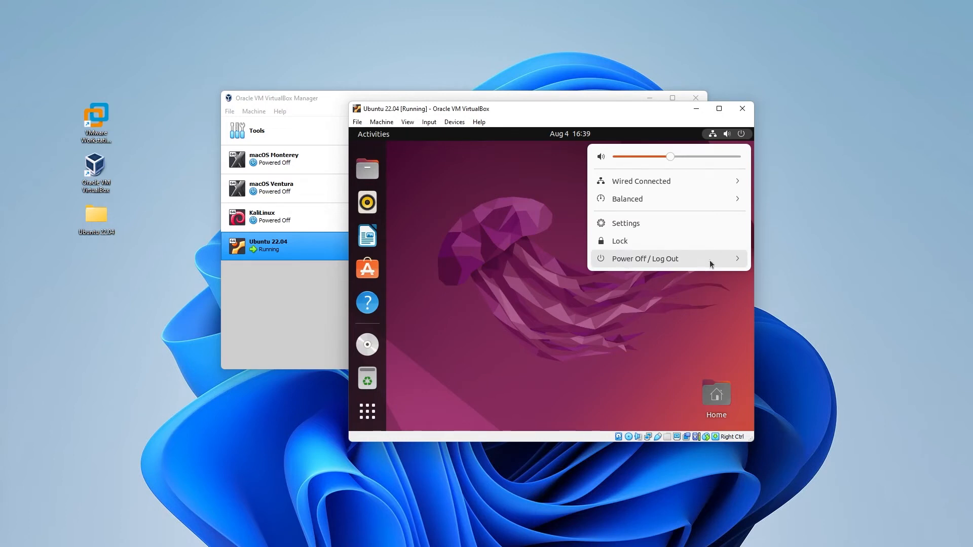
{"action": "left_click", "coordinate": [627, 301]}
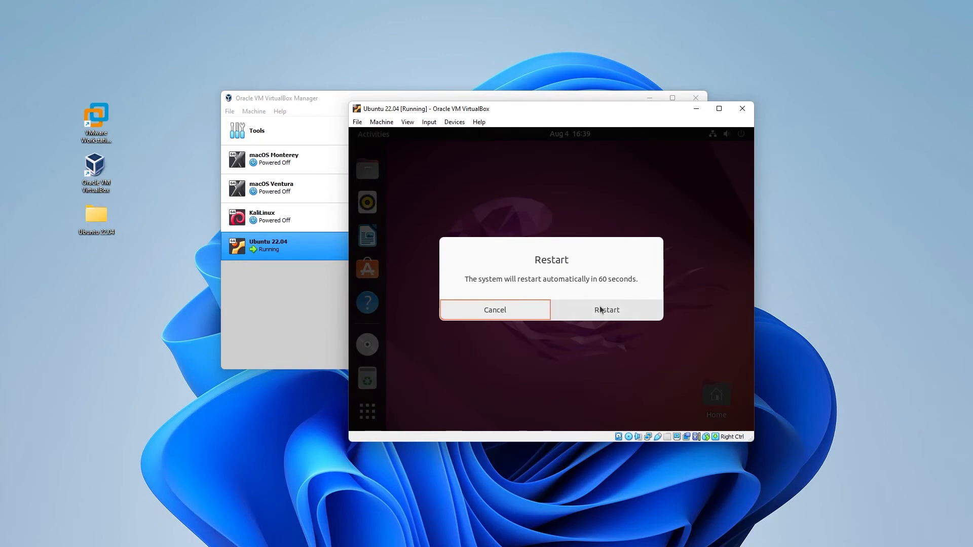
{"action": "left_click", "coordinate": [607, 310]}
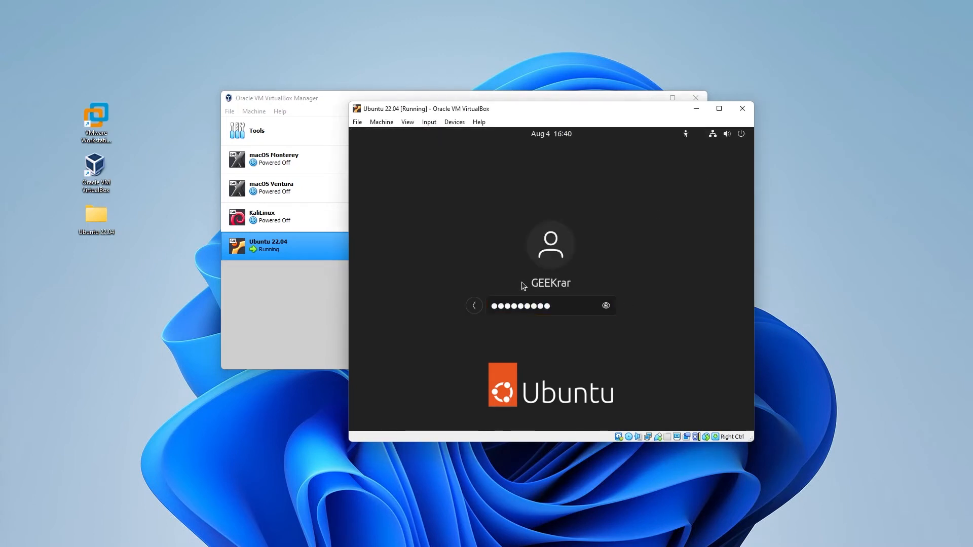
{"action": "key", "text": "Return"}
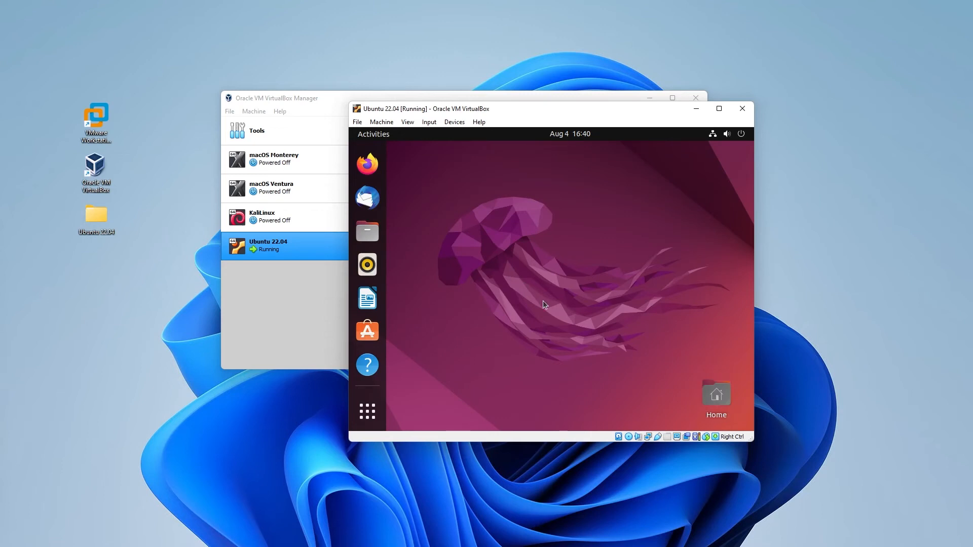
{"action": "mouse_move", "coordinate": [421, 128]}
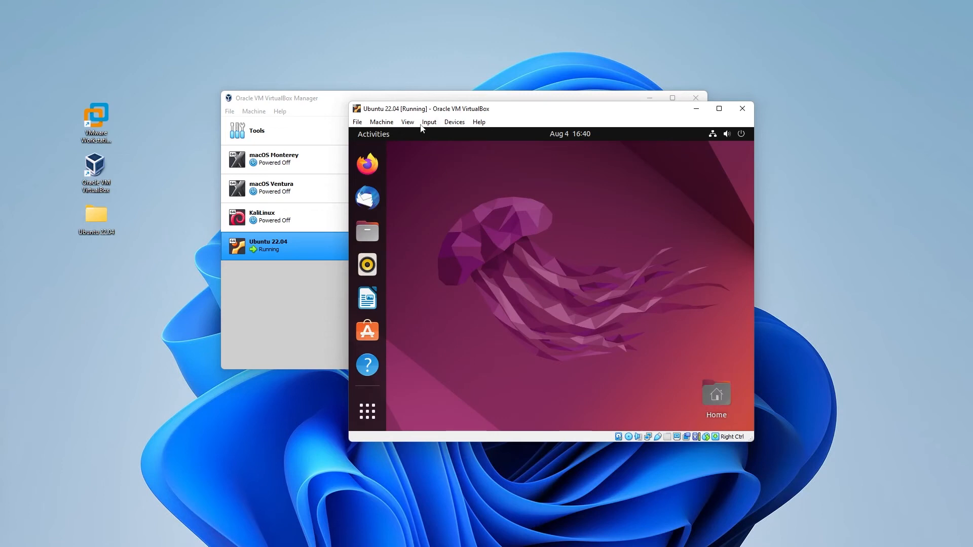
Choose View > Full-screen Mode and confirm Switch in the information dialog
{"action": "left_click", "coordinate": [407, 122]}
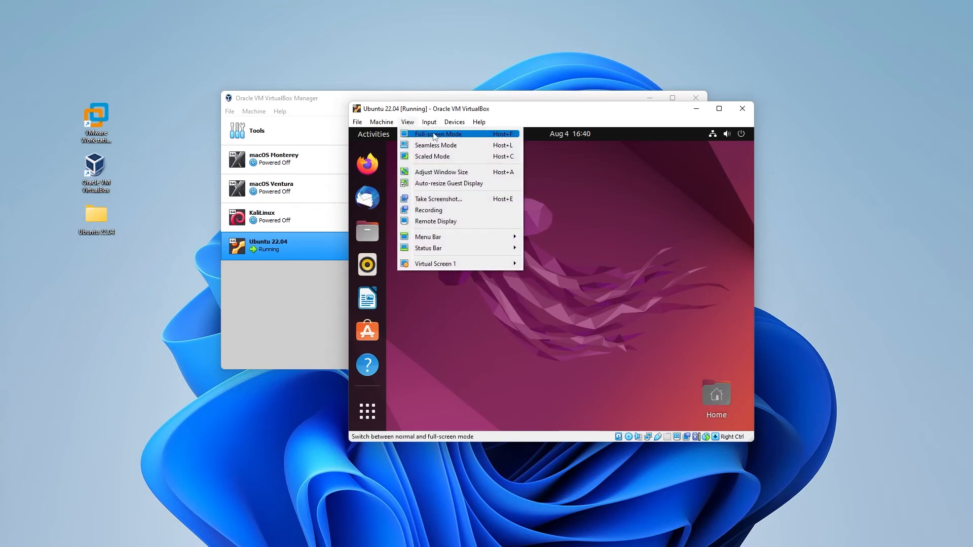
{"action": "left_click", "coordinate": [437, 134]}
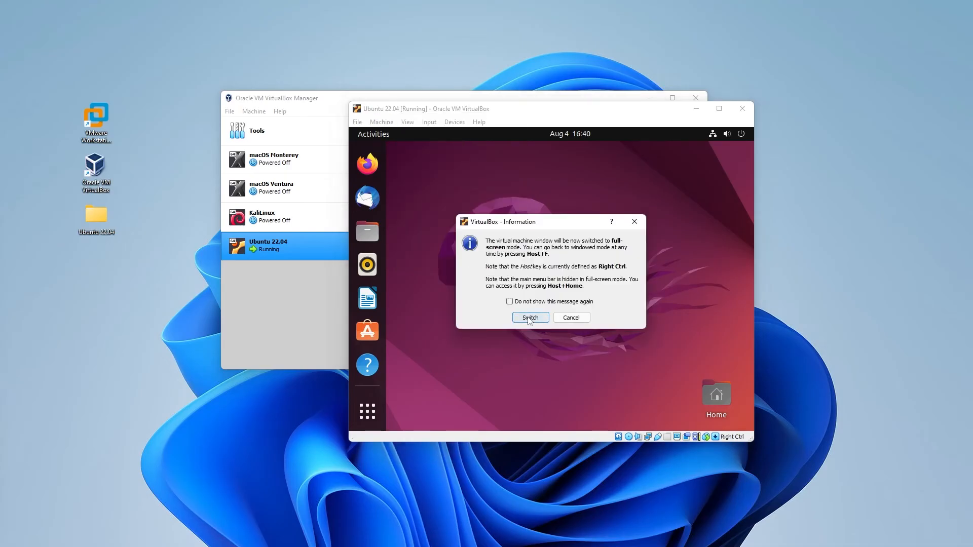
{"action": "left_click", "coordinate": [529, 318]}
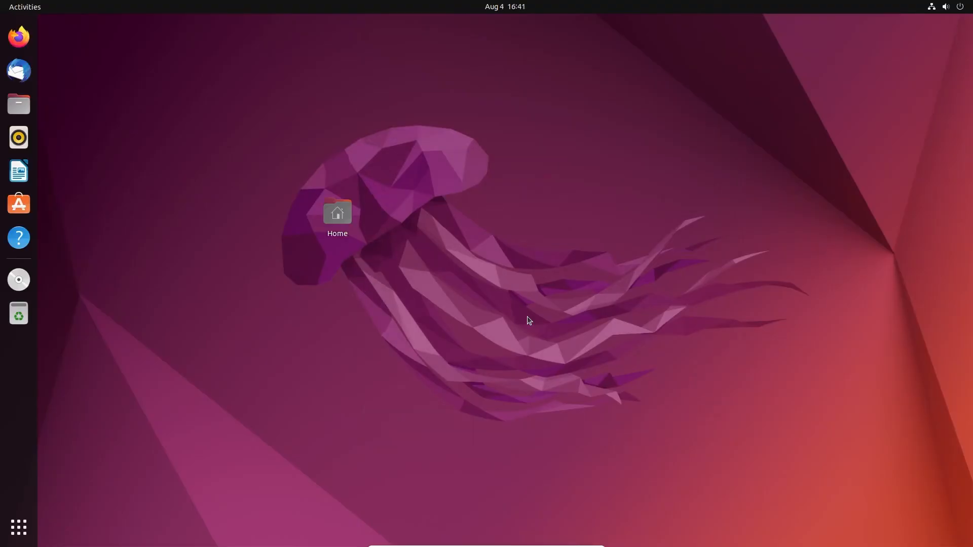